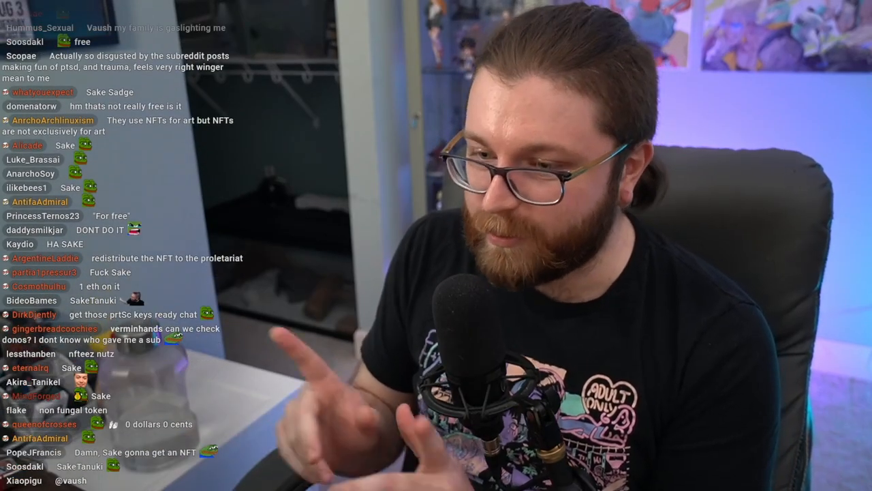
Navigate around the canvas to position the pasted bored-monkey picture for resizing
scroll(down, 3)
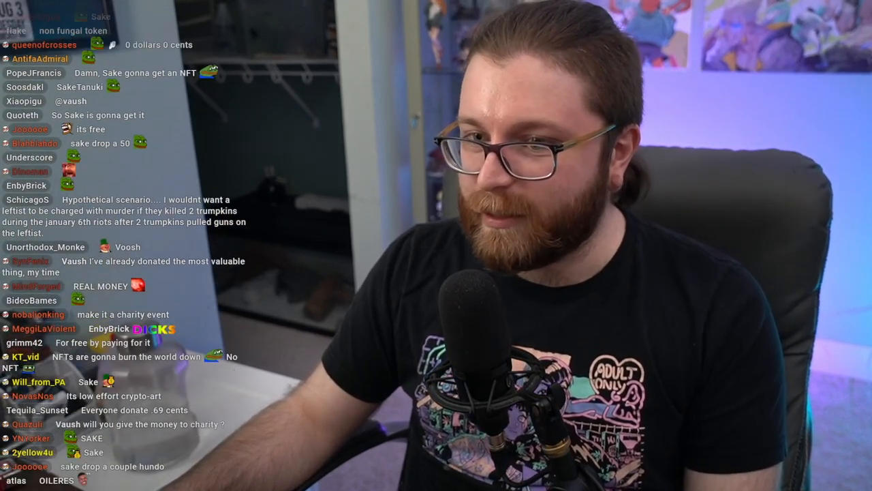
scroll(down, 3)
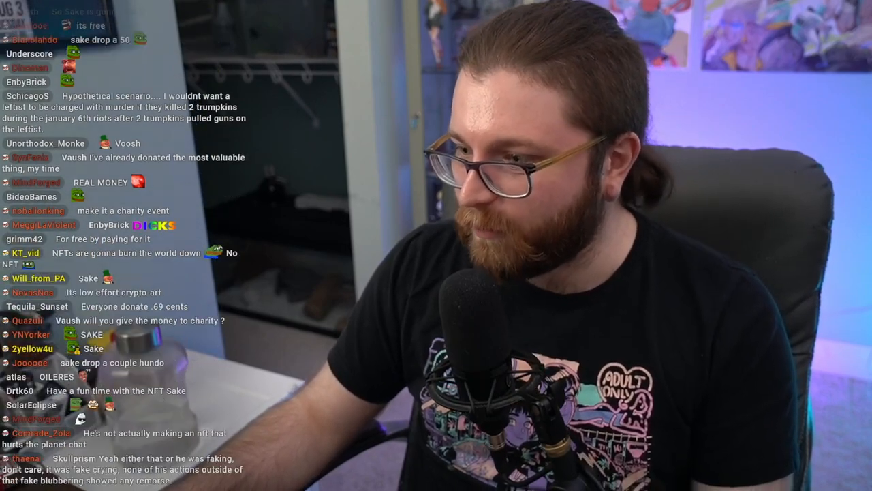
scroll(down, 3)
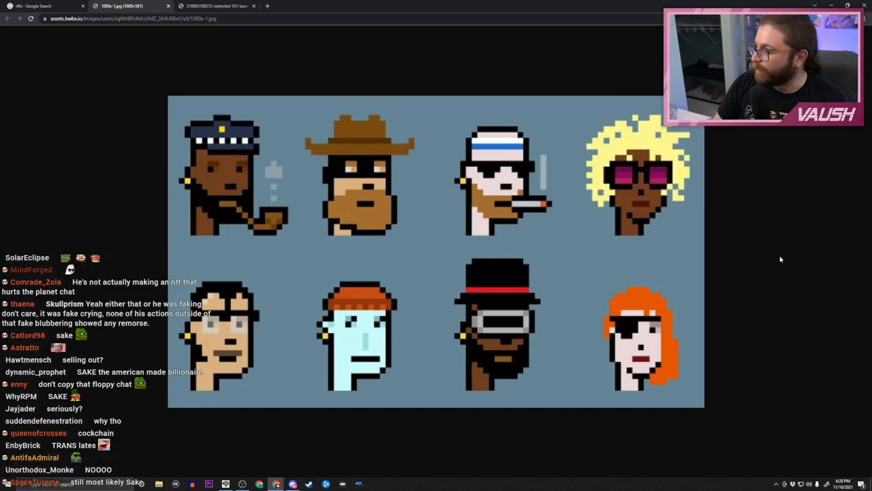
scroll(down, 3)
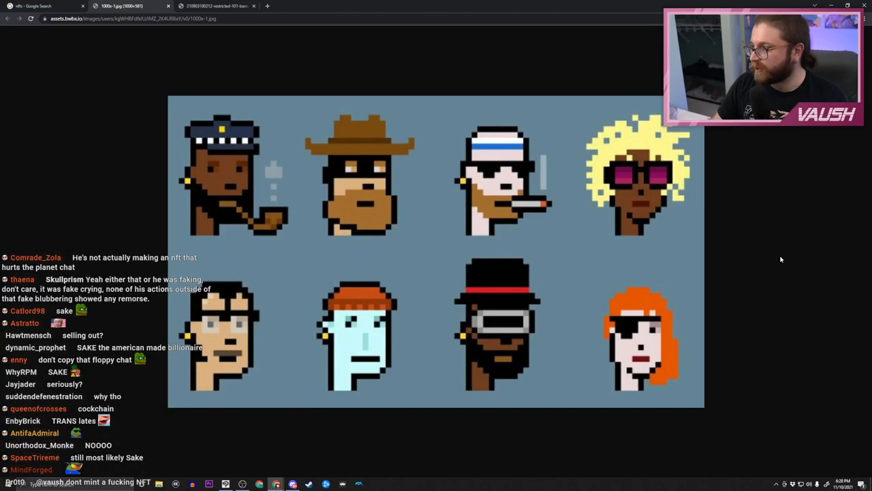
scroll(down, 3)
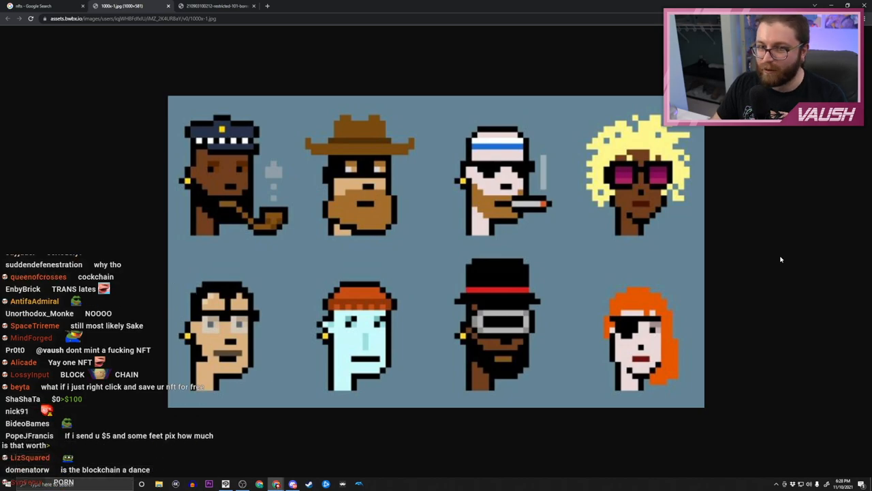
scroll(down, 3)
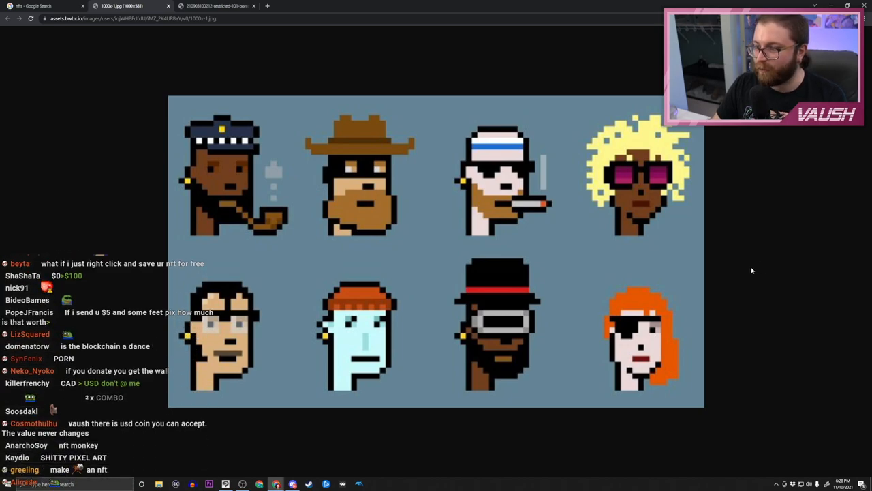
scroll(down, 3)
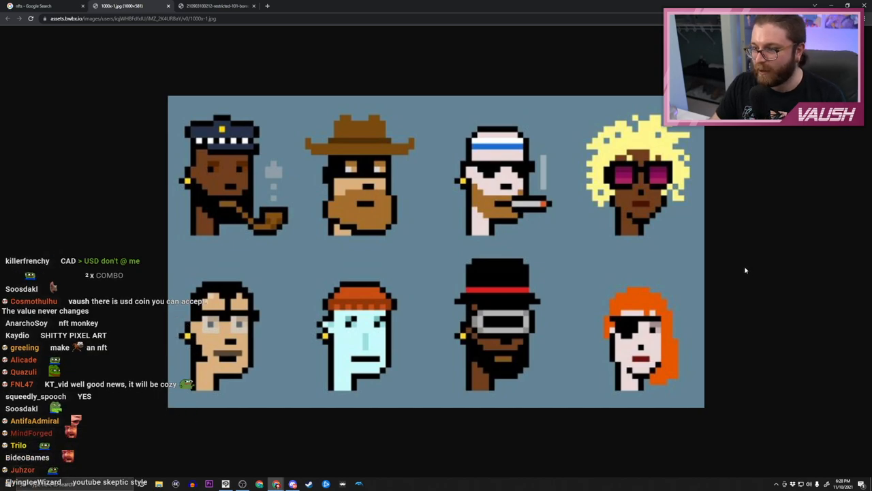
click(217, 7)
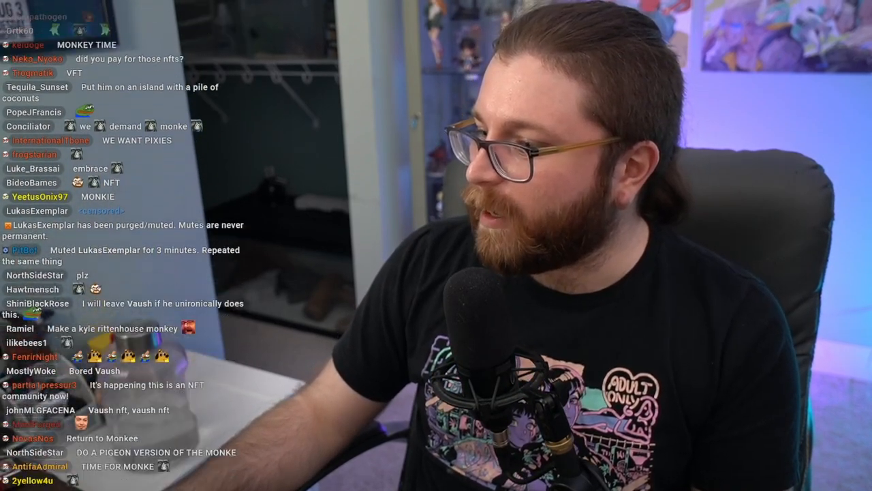
scroll(down, 3)
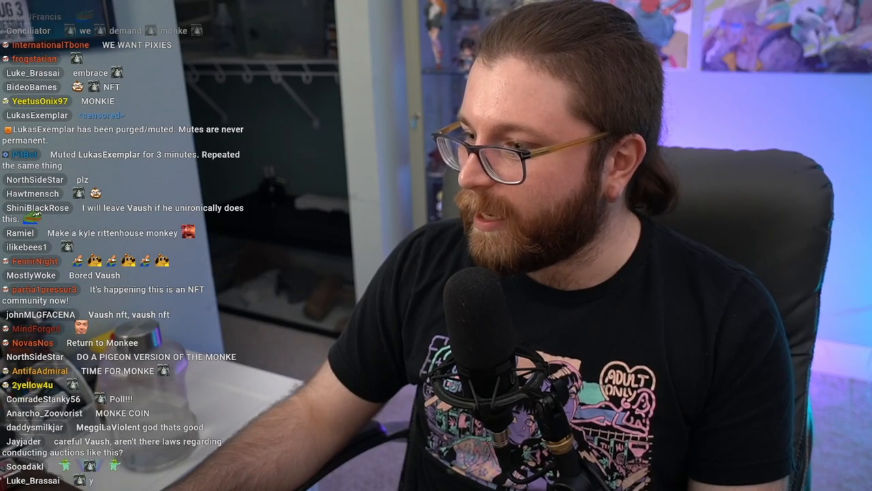
scroll(down, 3)
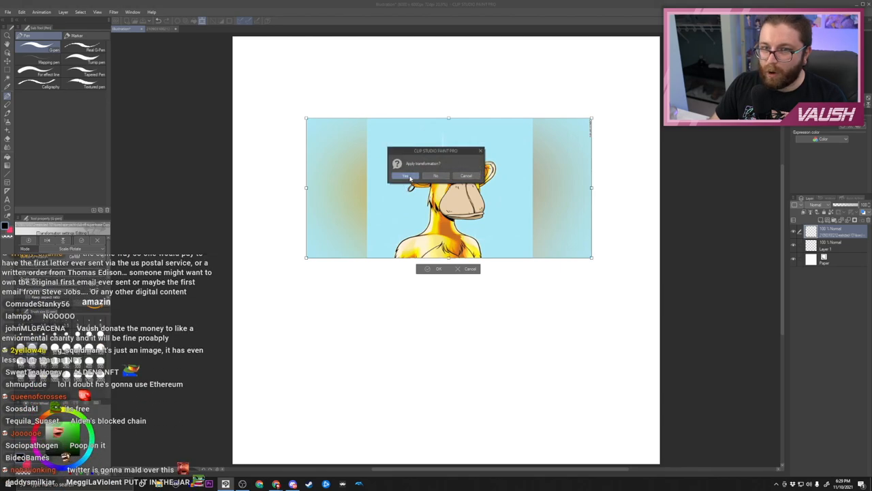
Apply the transformation and commit the enlarged monkey picture as a low-opacity tracing reference
click(409, 176)
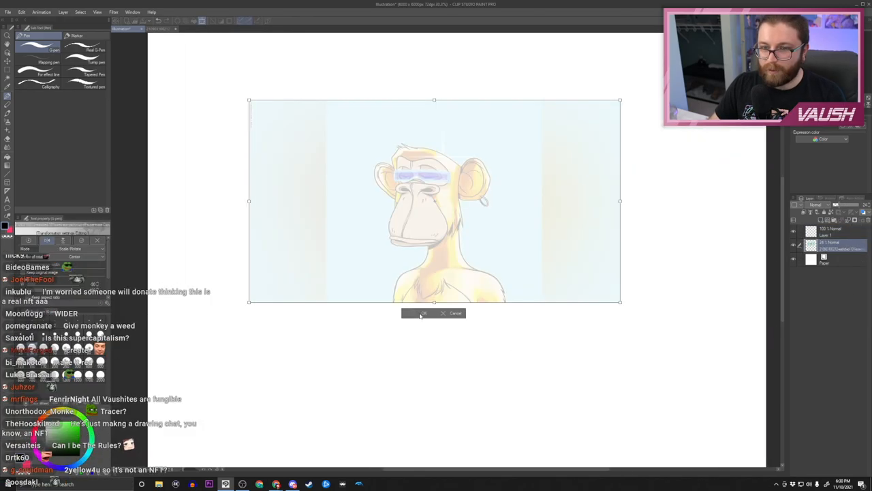
click(421, 313)
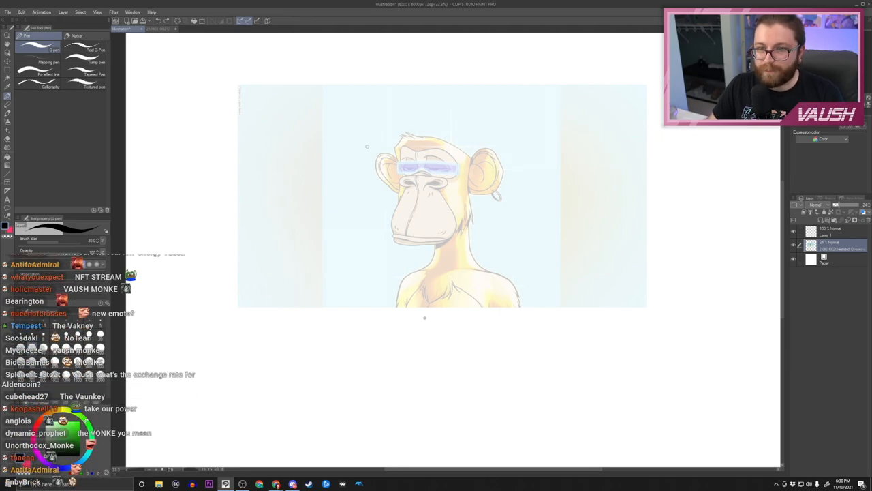
Sketch the rough helmet, arms and jacketed body outline over the faint monkey reference
drag(361, 129, 539, 279)
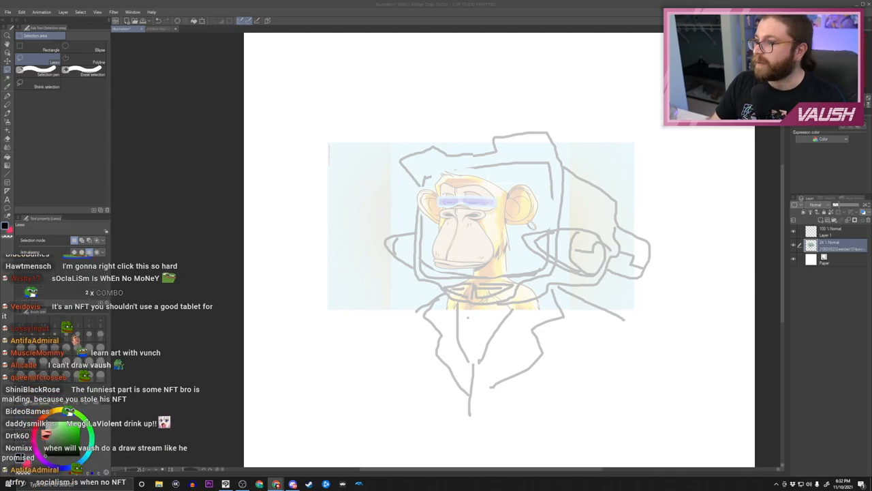
Zoom into the face to sketch glasses and mustache strokes on Layer 1
scroll(down, 3)
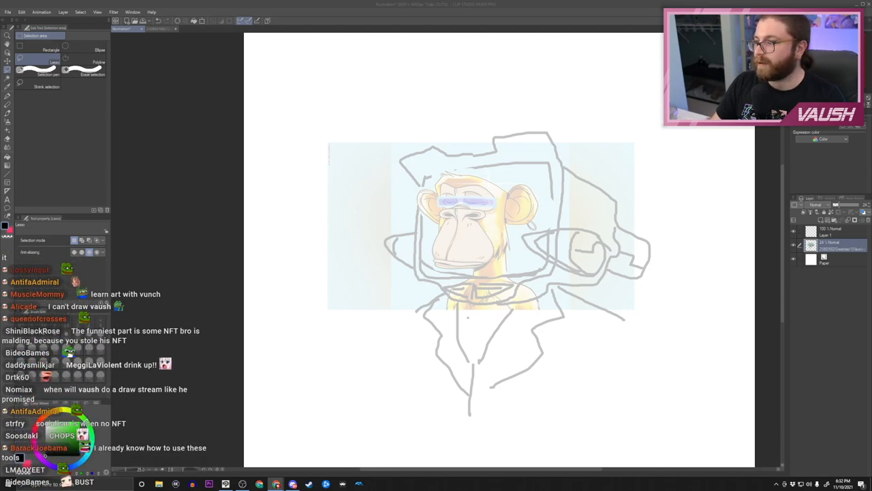
scroll(down, 3)
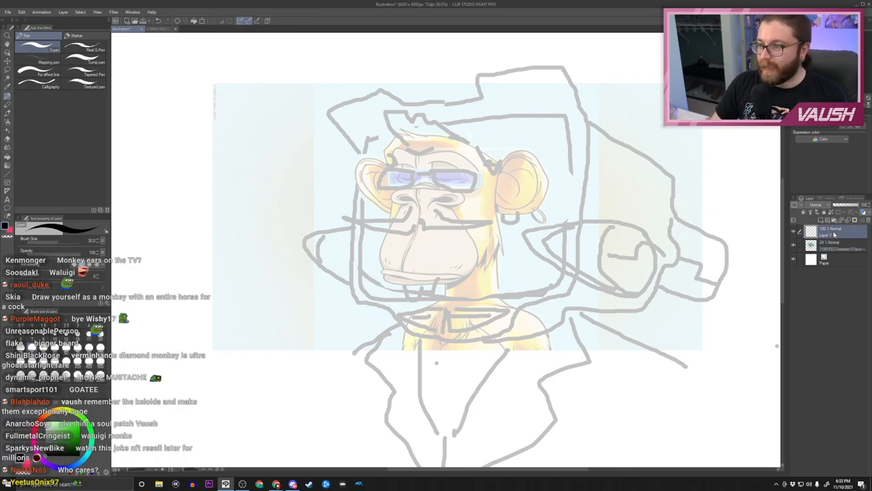
Test strokes with the current pen over the sketch
scroll(down, 3)
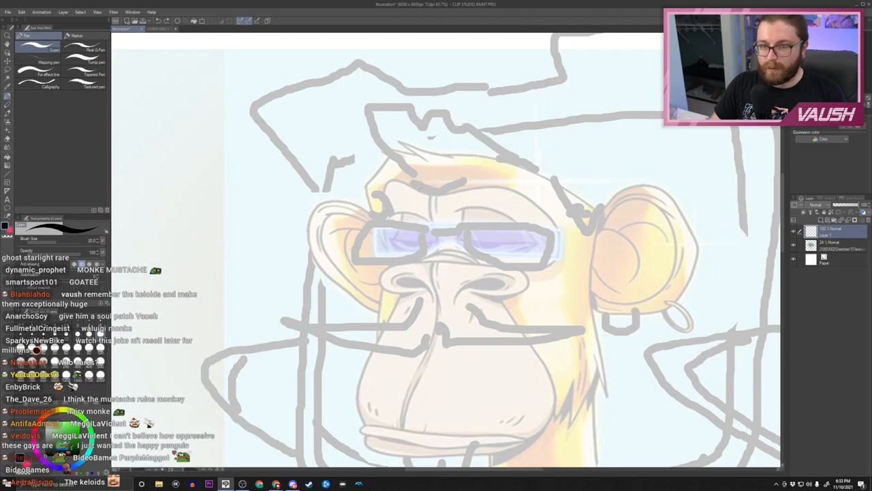
drag(422, 189, 442, 193)
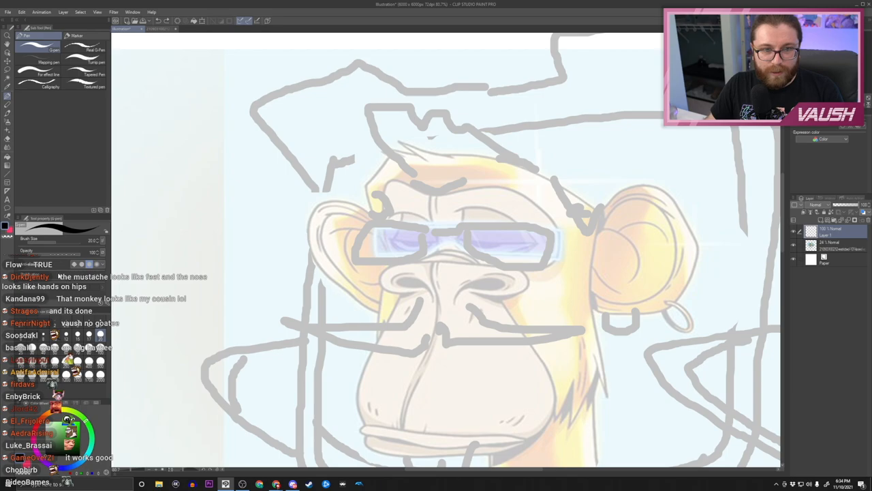
drag(395, 157, 463, 204)
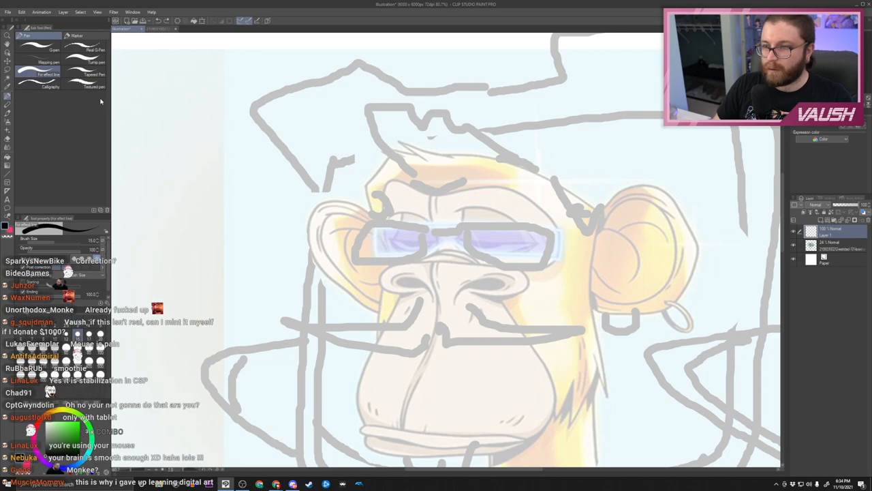
Switch to the Turnip pen, adjust its Stabilization and bring up its sub tool options
click(91, 81)
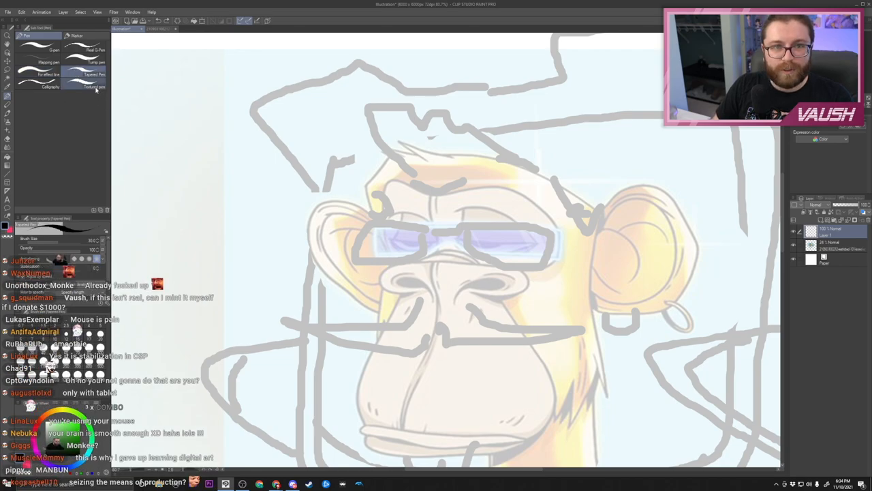
drag(272, 167, 327, 262)
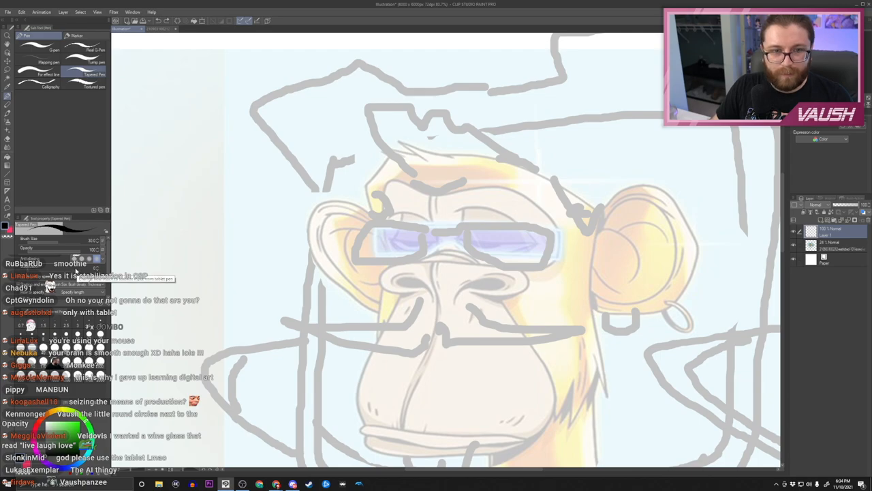
drag(330, 109, 341, 198)
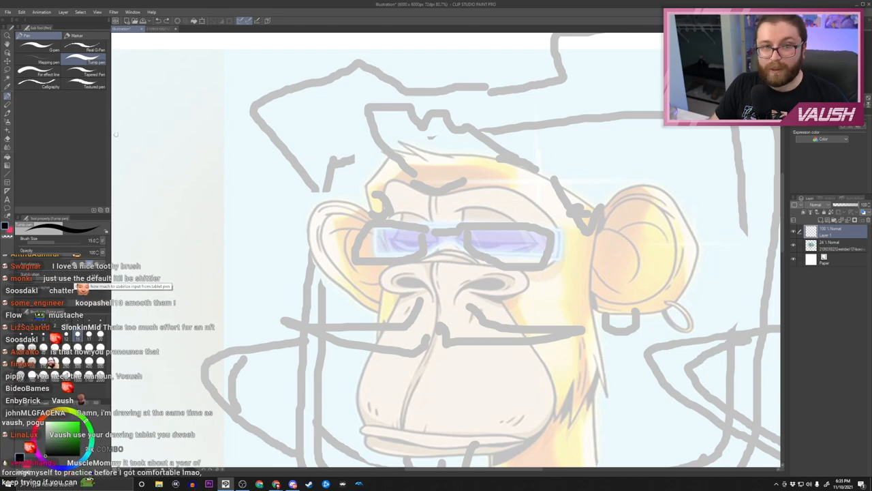
right_click(82, 65)
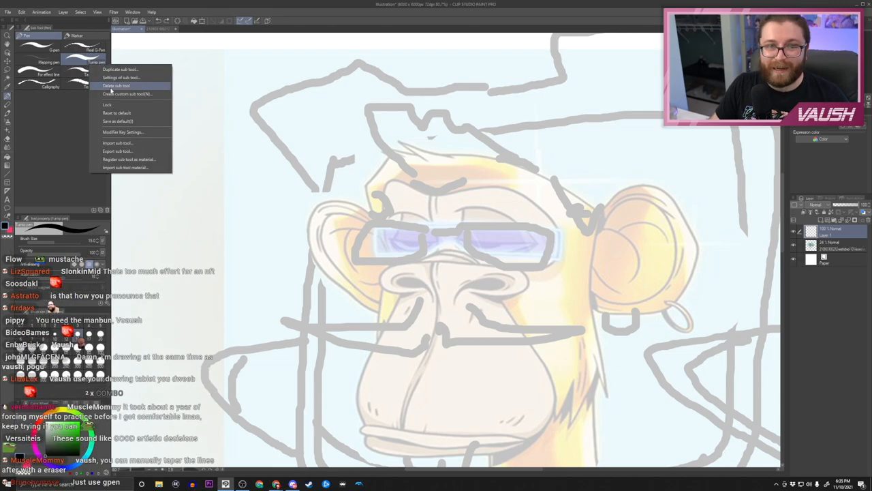
Ink black outlines along the hair tuft, ear, earring hoop and down the shoulder
drag(361, 109, 436, 198)
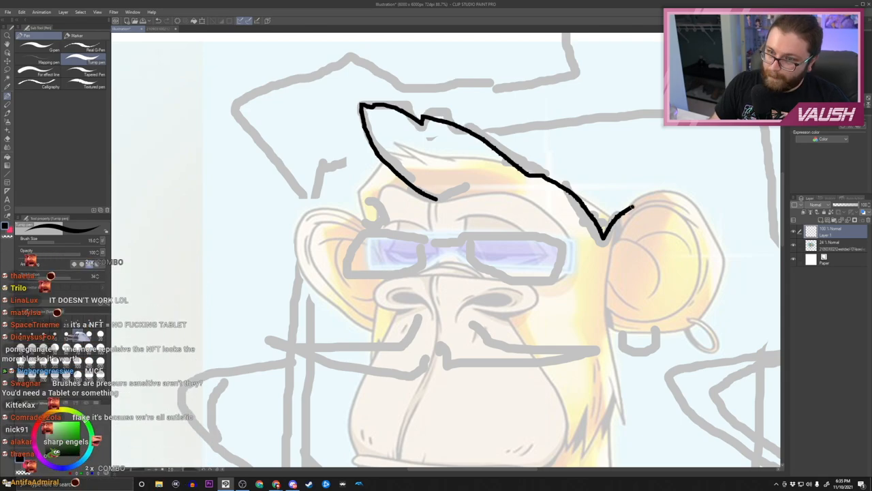
drag(603, 235, 716, 252)
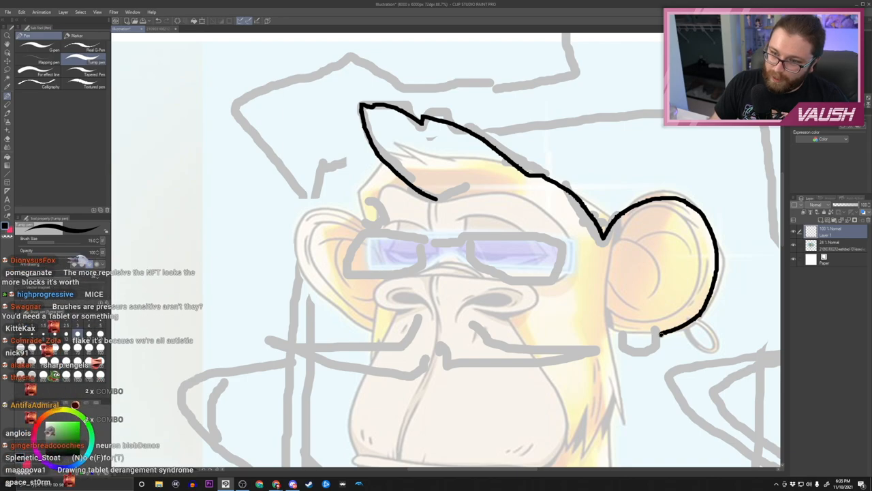
drag(661, 334, 613, 361)
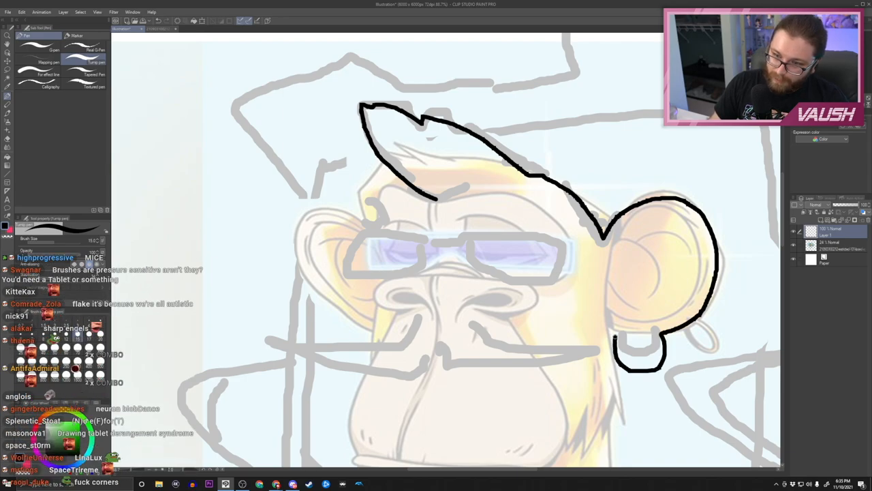
scroll(down, 3)
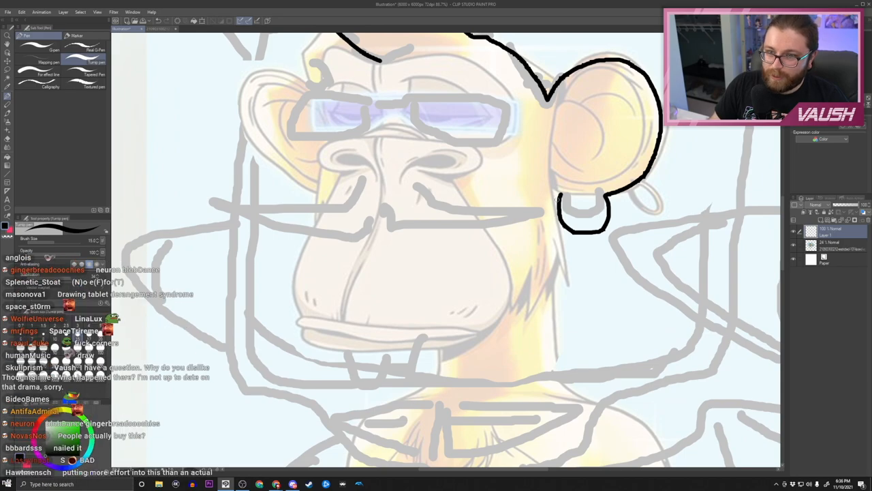
drag(600, 212, 429, 347)
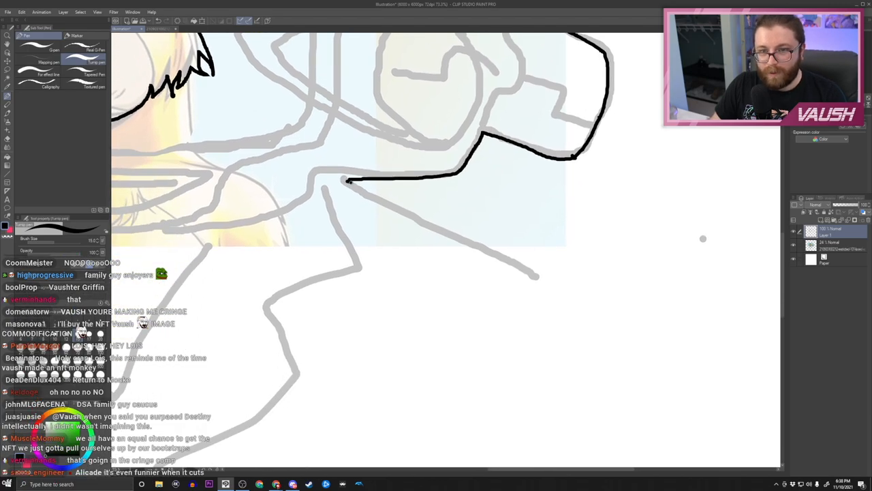
Move around the canvas while inking the helmet frame, jacket, beard, glasses and ears
scroll(down, 3)
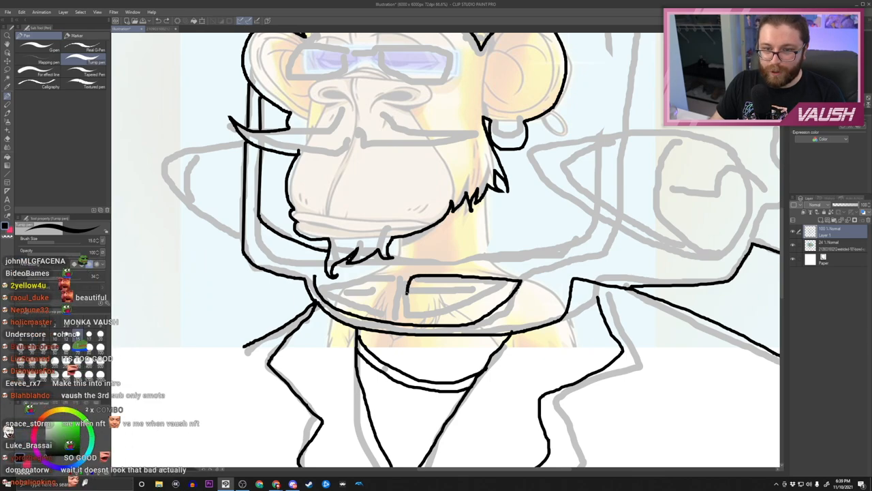
scroll(down, 3)
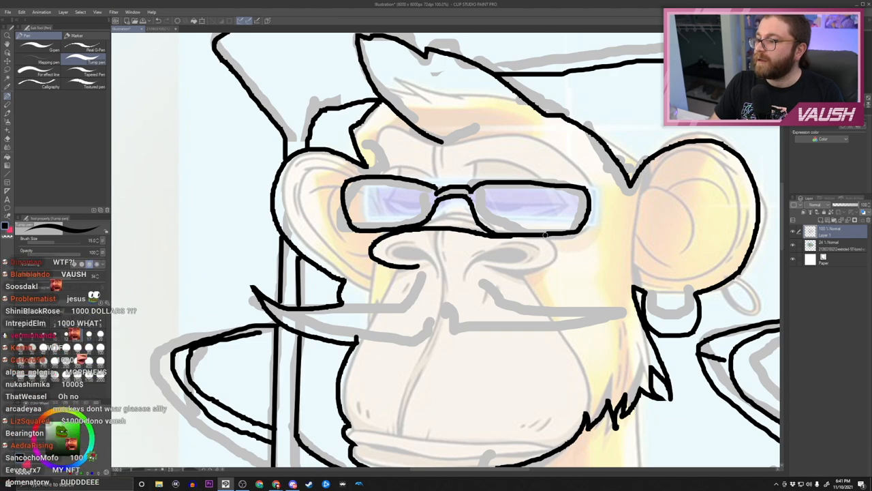
Ink the nose line and fill the nostrils solid black on the zoomed-in face
scroll(down, 3)
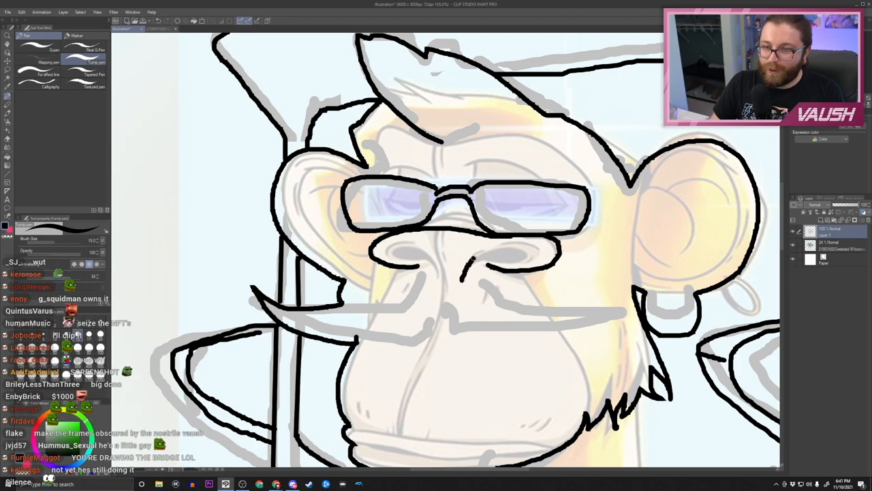
drag(477, 263, 517, 273)
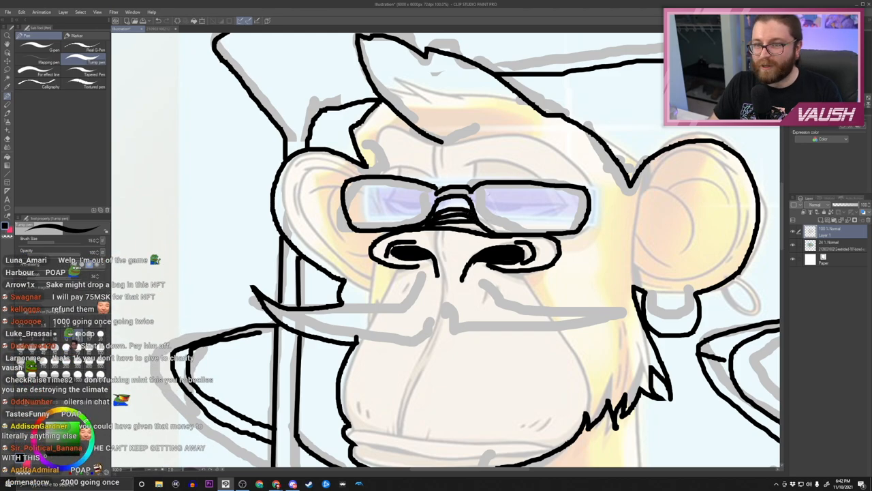
drag(480, 160, 481, 184)
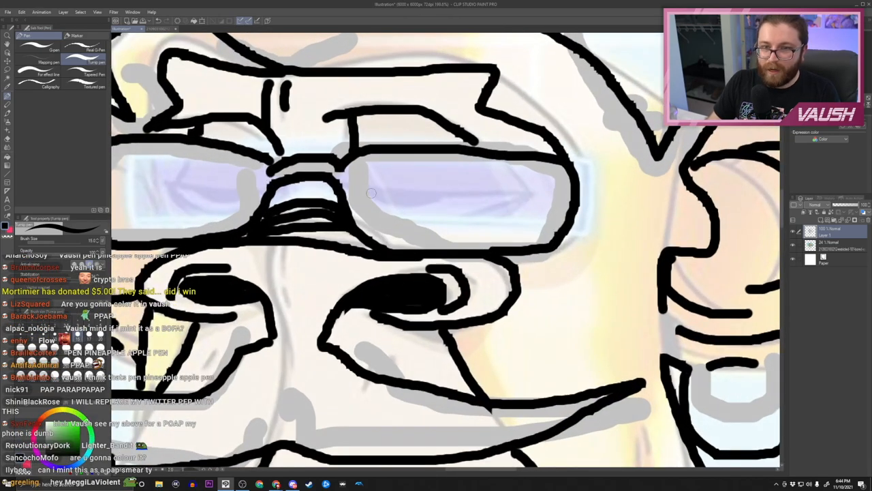
Ink a droopy eye inside each lens of the glasses
drag(371, 194, 460, 225)
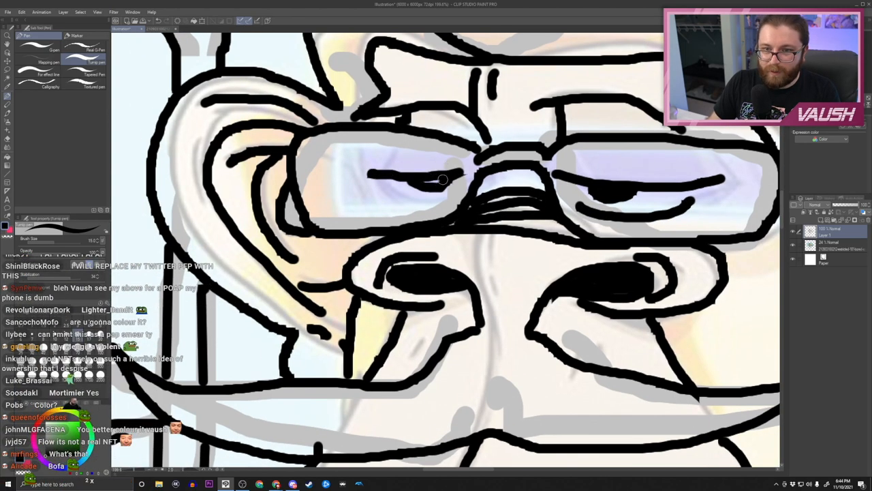
drag(443, 180, 396, 153)
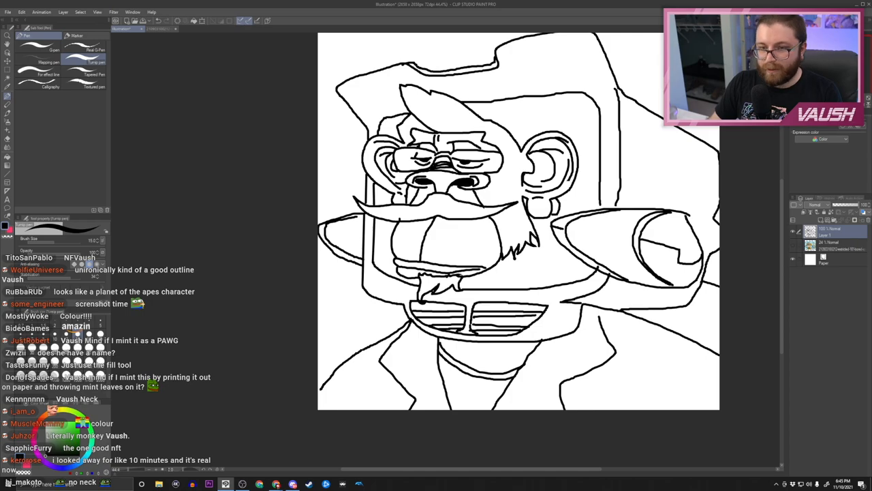
Bucket-fill the jacket areas dark red with the Fill tool referring to other layers
scroll(down, 3)
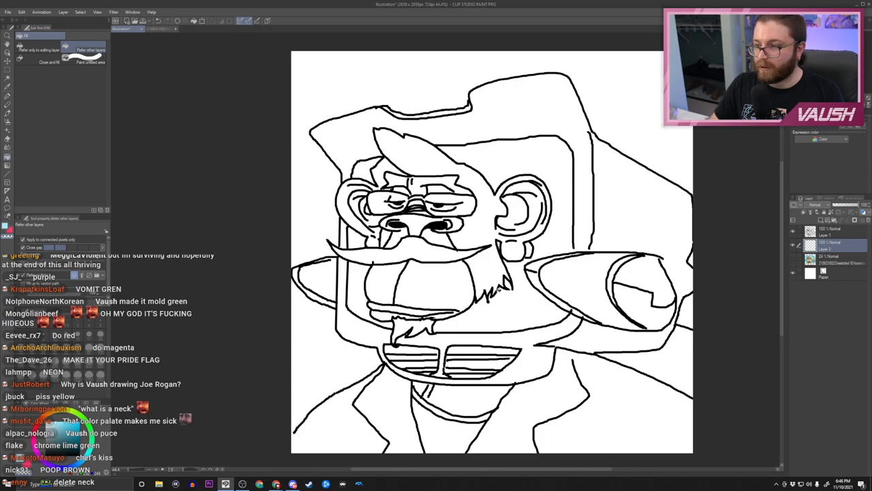
click(352, 92)
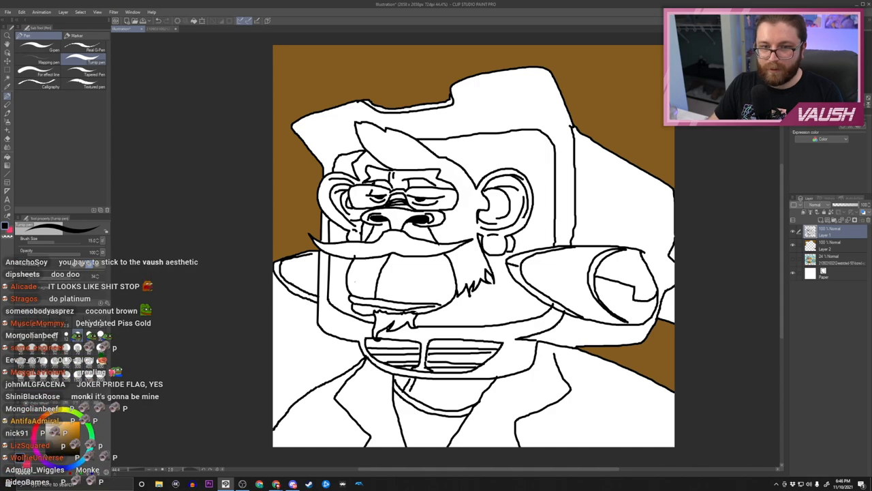
scroll(down, 3)
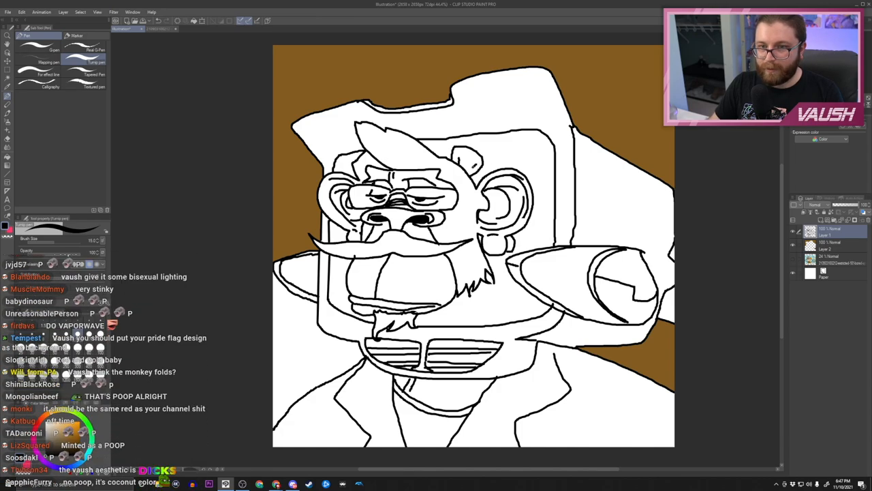
scroll(down, 3)
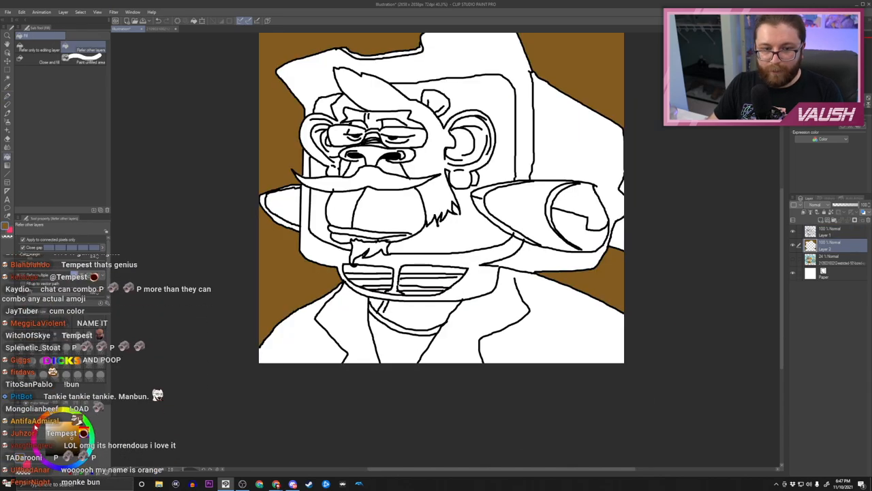
scroll(down, 3)
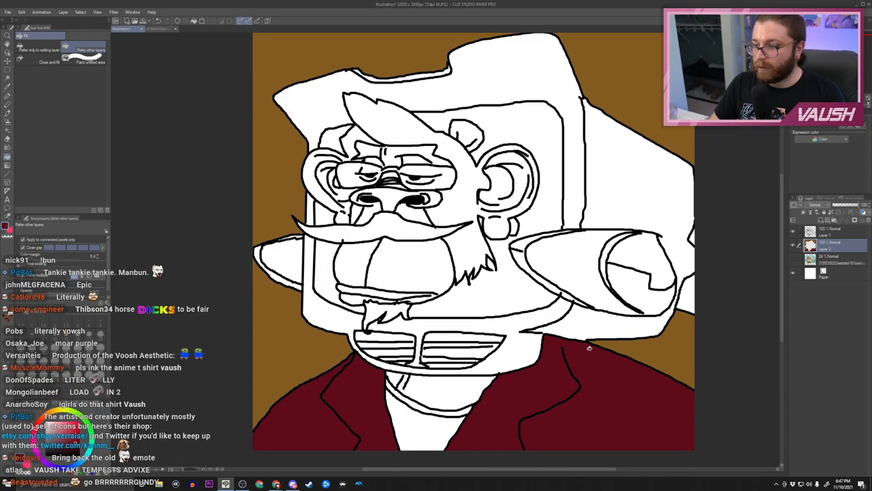
scroll(down, 3)
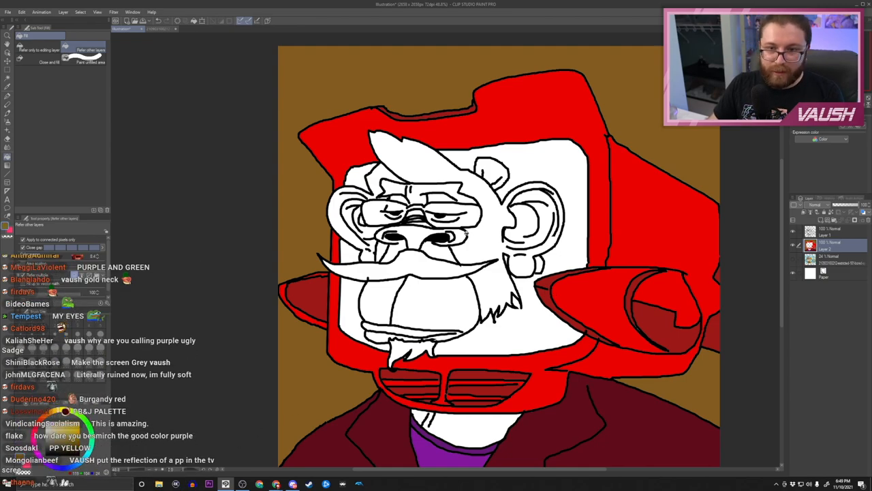
Move across the canvas while filling the helmet and shoulder pads red and the shirt purple
scroll(down, 3)
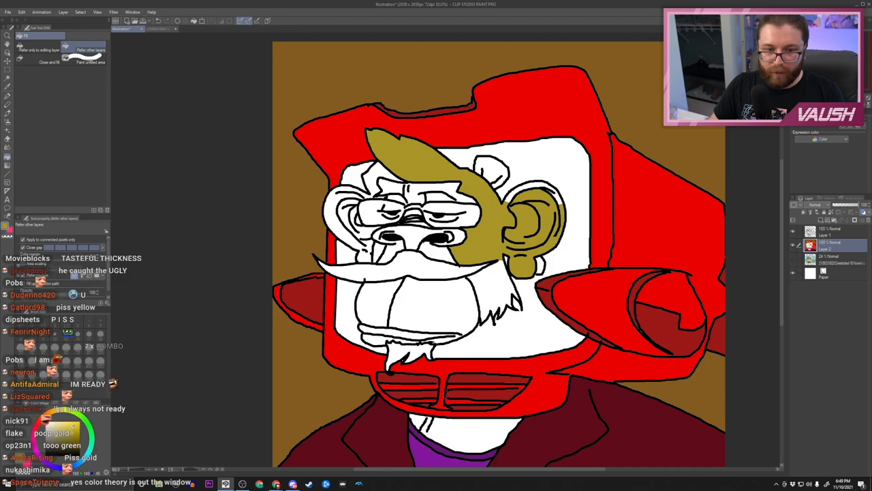
Fill the monkey's hair, ears, face fur, mustache and beard with gold
scroll(down, 3)
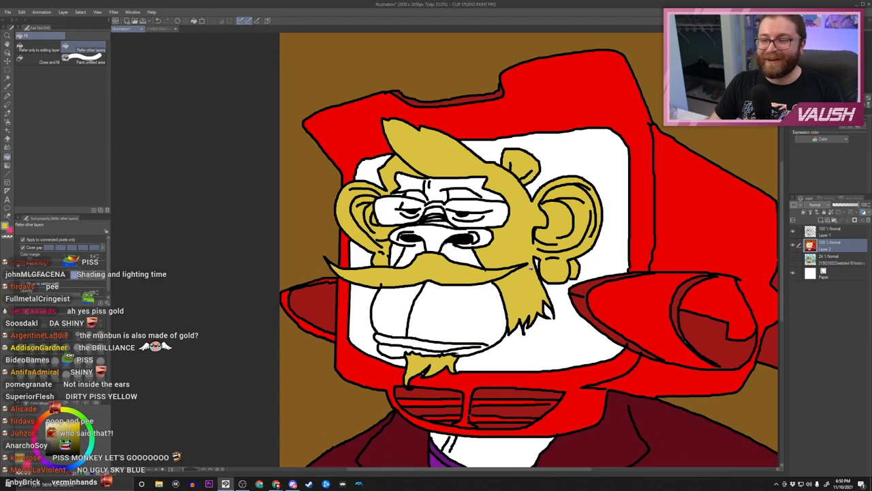
scroll(down, 3)
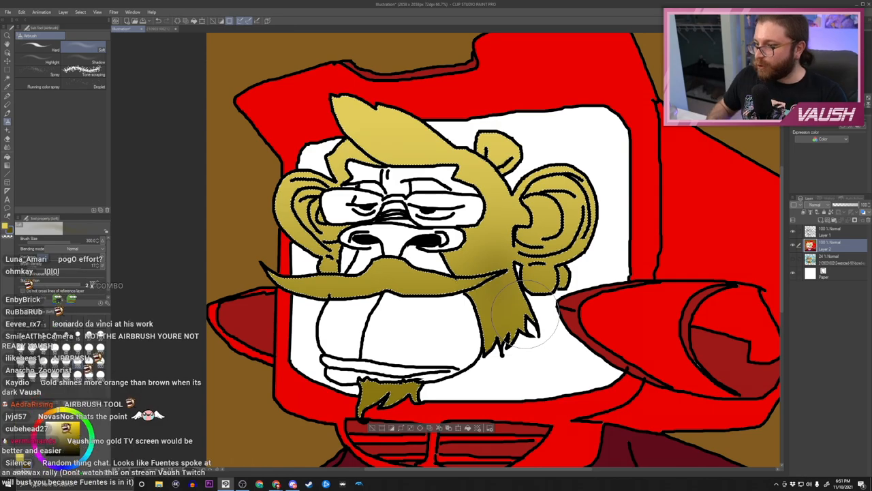
Airbrush mottled darker shading and white highlights over the gold fur for a metallic look
click(143, 30)
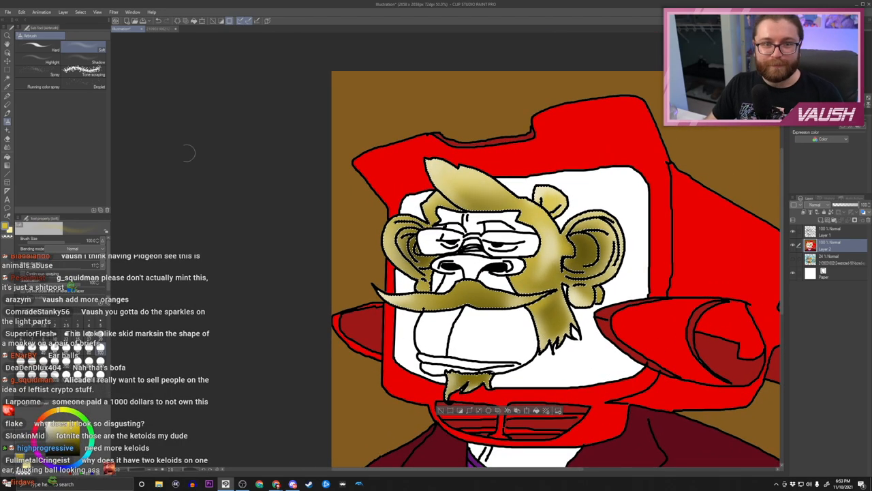
scroll(down, 3)
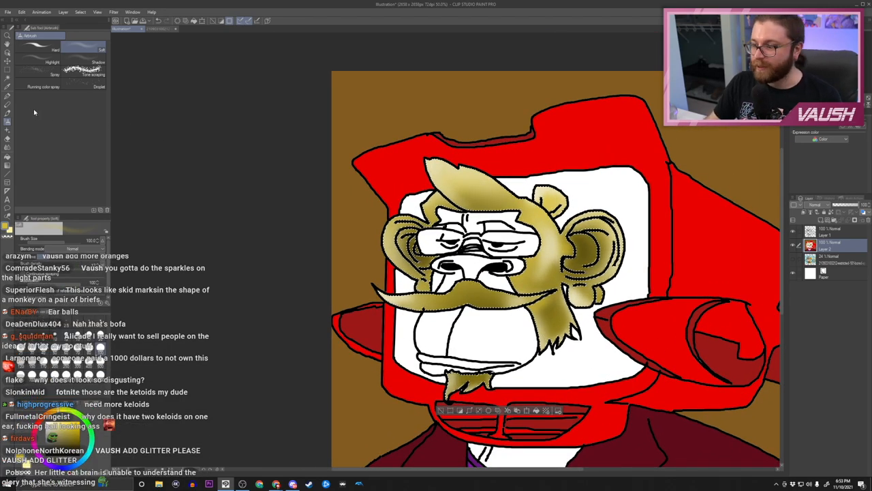
scroll(down, 3)
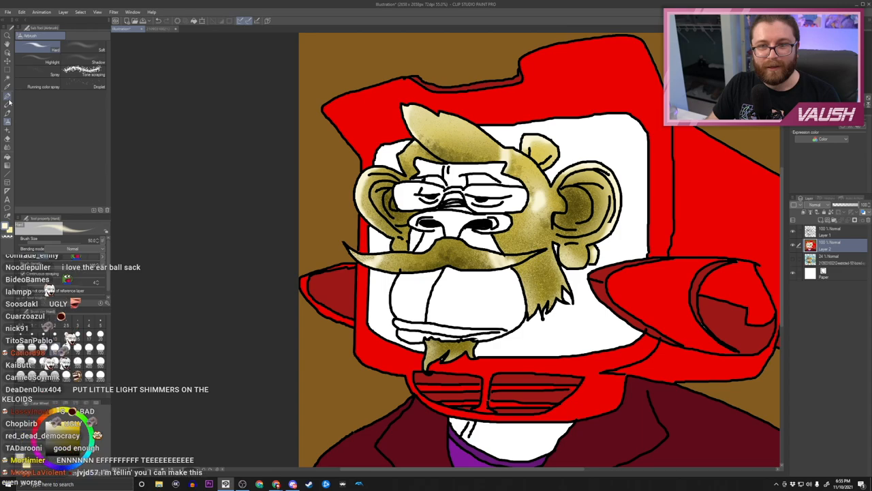
scroll(down, 3)
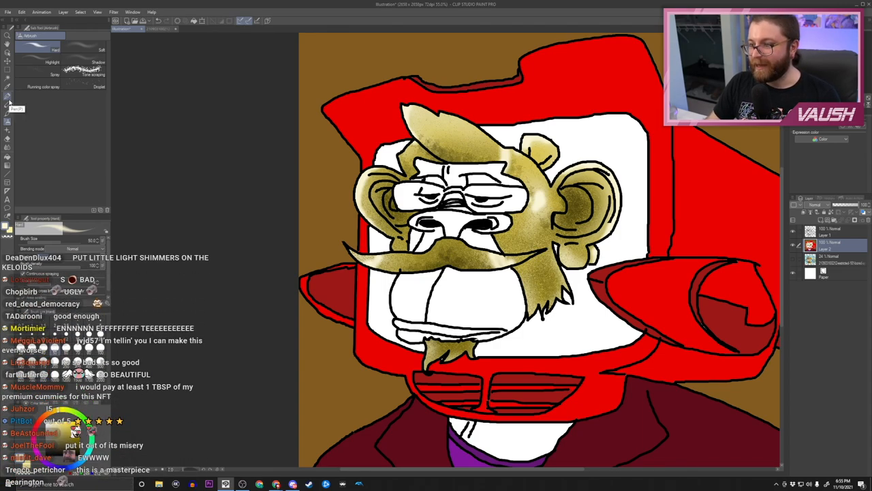
Fill the TV screen light cyan, the glasses lenses cyan and the muzzle tan
scroll(down, 3)
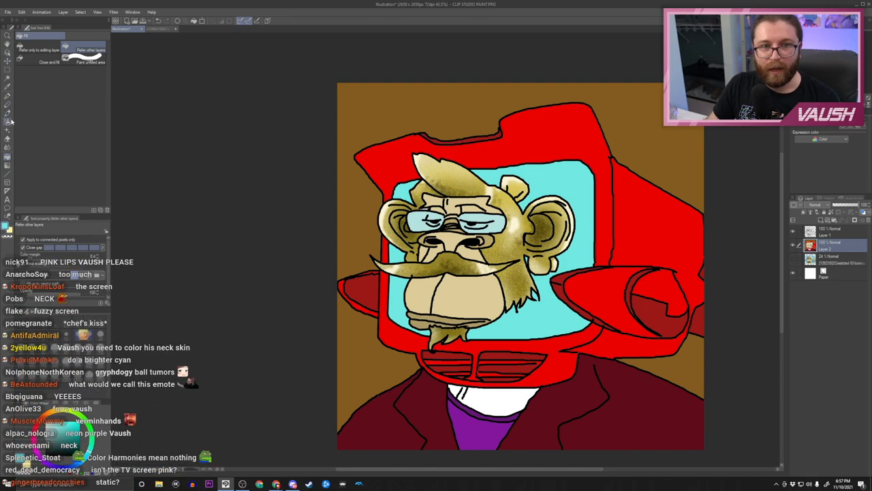
click(79, 11)
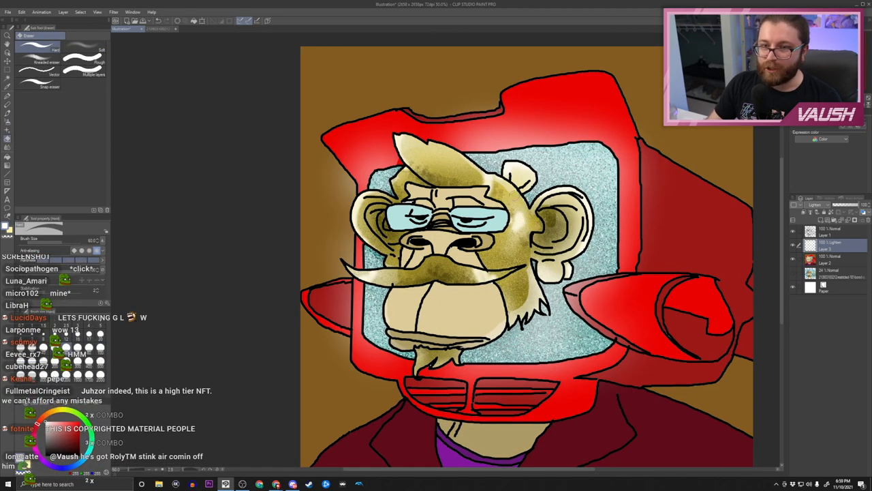
Clean up the gold shading on the face, ears and mustache with the eraser on the Lighten layer
scroll(down, 3)
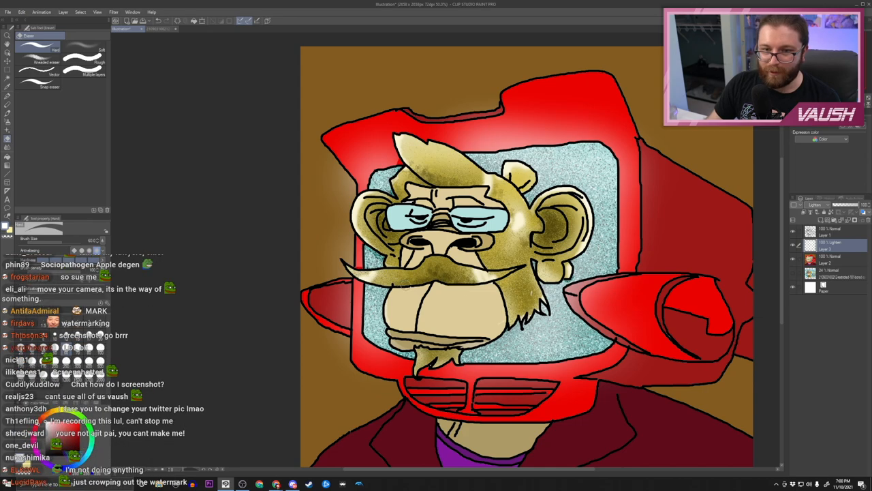
scroll(down, 3)
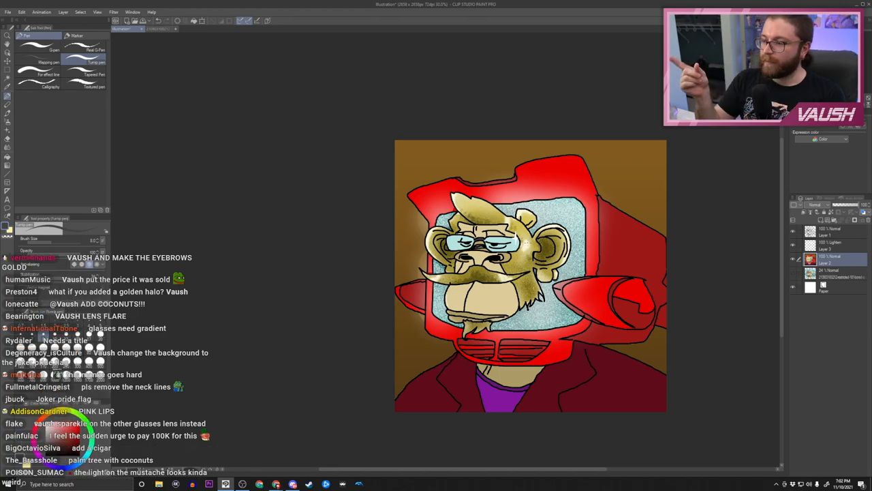
scroll(down, 3)
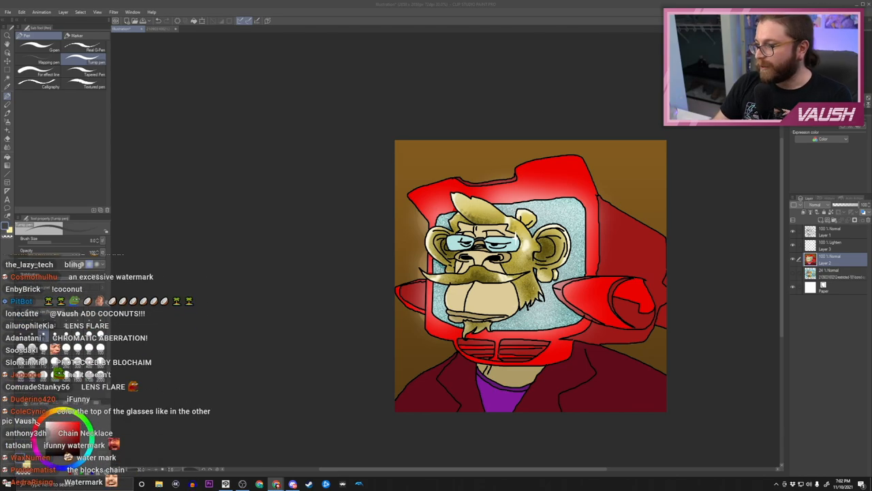
scroll(down, 3)
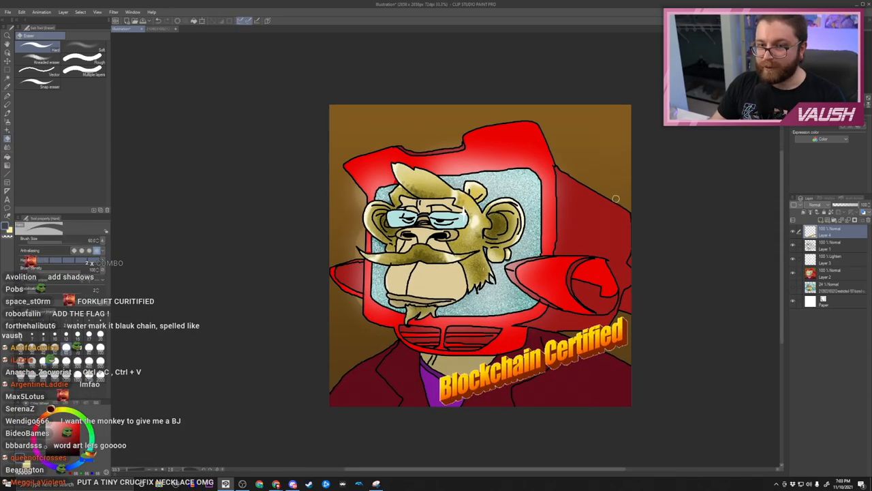
Place the gold 'Blockchain Certified' word-art on a new layer at the lower right of the canvas
scroll(down, 3)
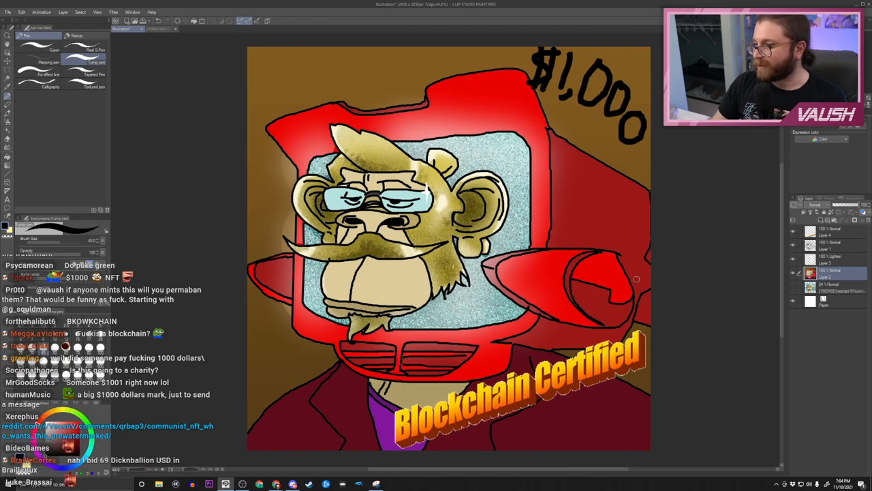
Hand-write '$1,000' in black with the Turnip pen in the upper-right corner
scroll(down, 3)
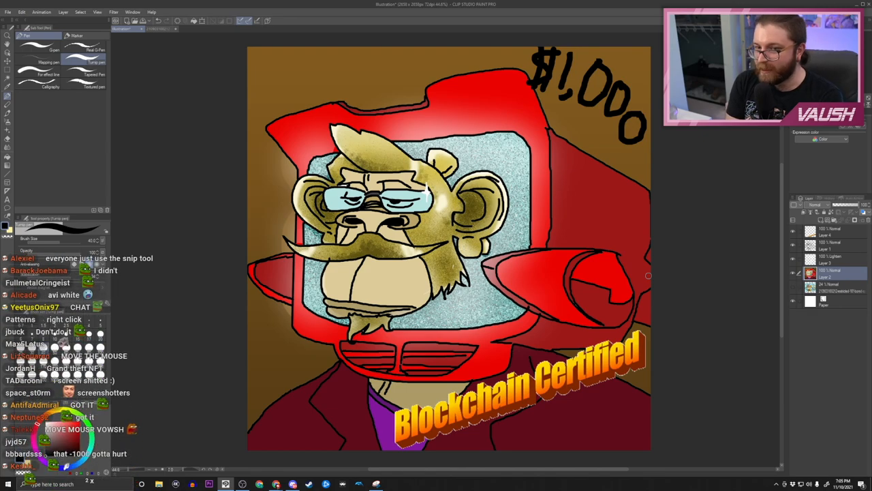
scroll(down, 3)
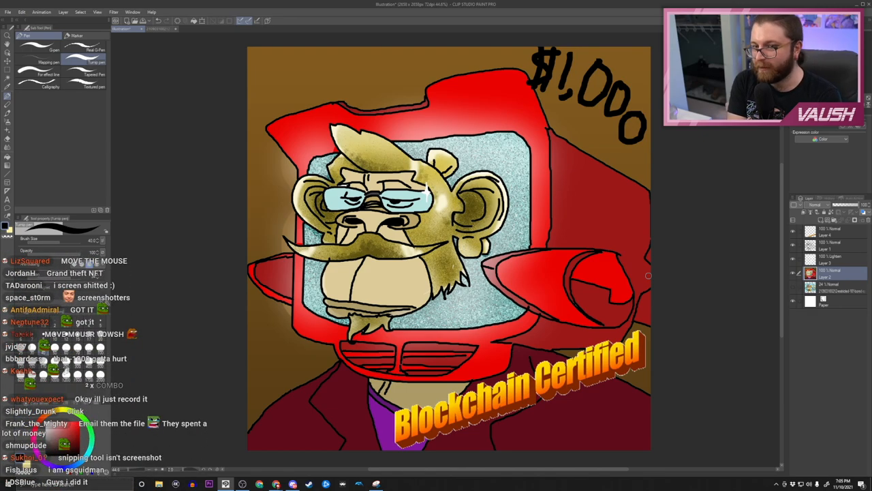
scroll(down, 3)
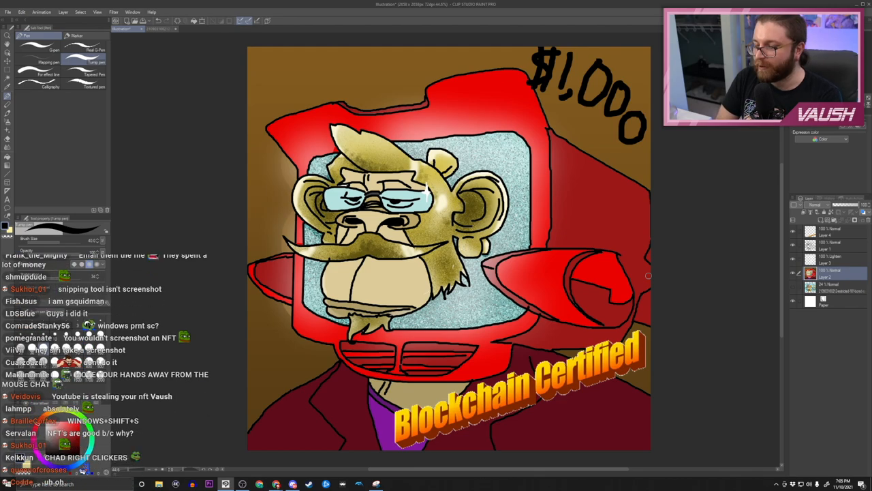
scroll(down, 3)
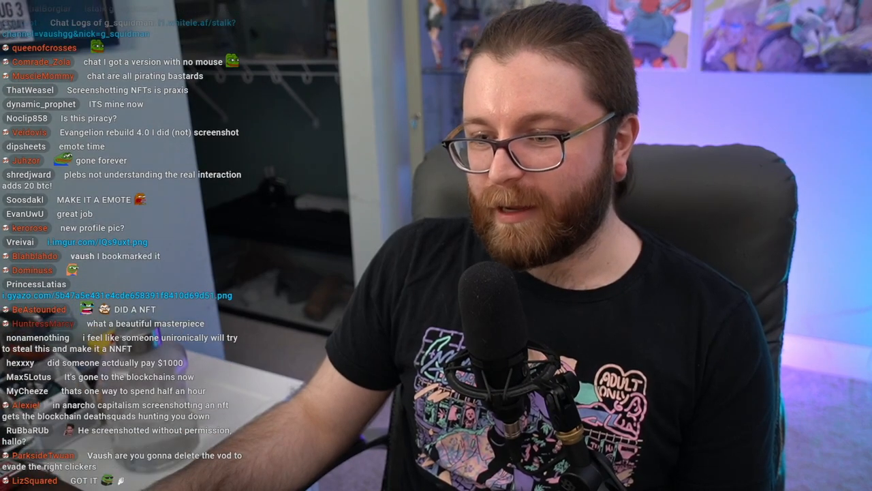
Bring up the Twitter tweet in Chrome showing the finished gold monkey portrait
scroll(down, 3)
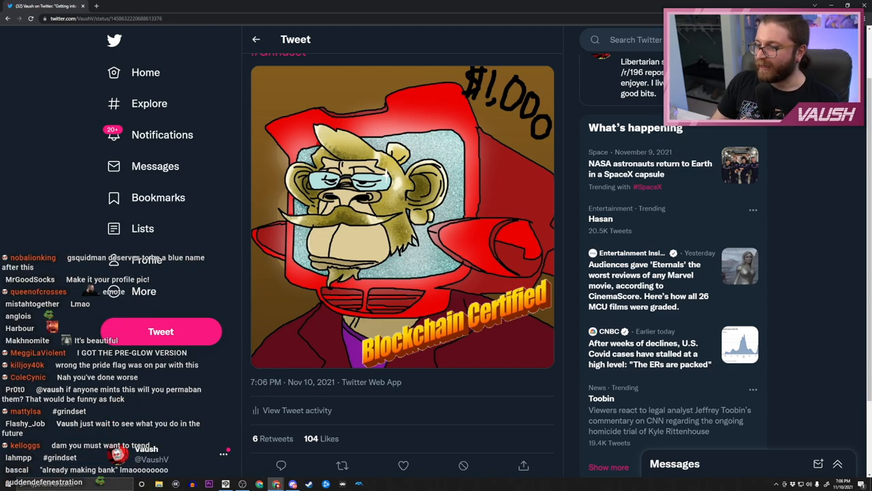
Open the Reddit post 'SELLING VOWSSCH NFT FOR A QUADRILLION DOOLAROOS' in a new Chrome tab
scroll(down, 3)
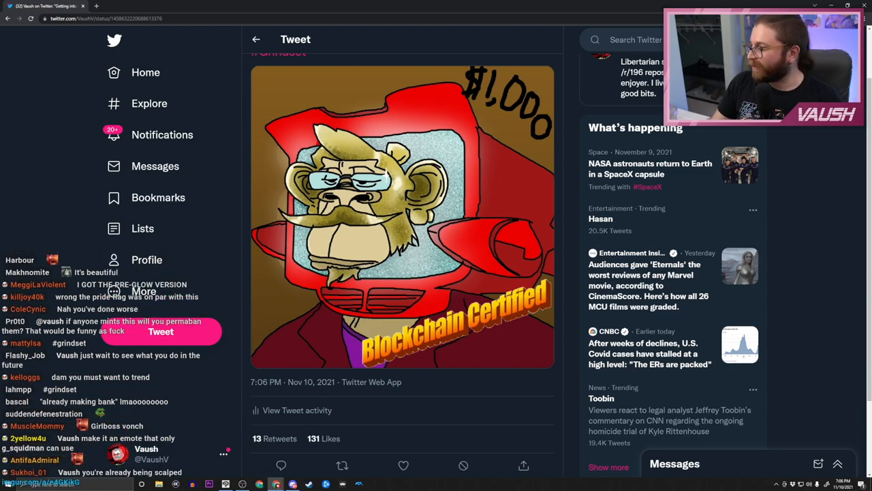
scroll(down, 3)
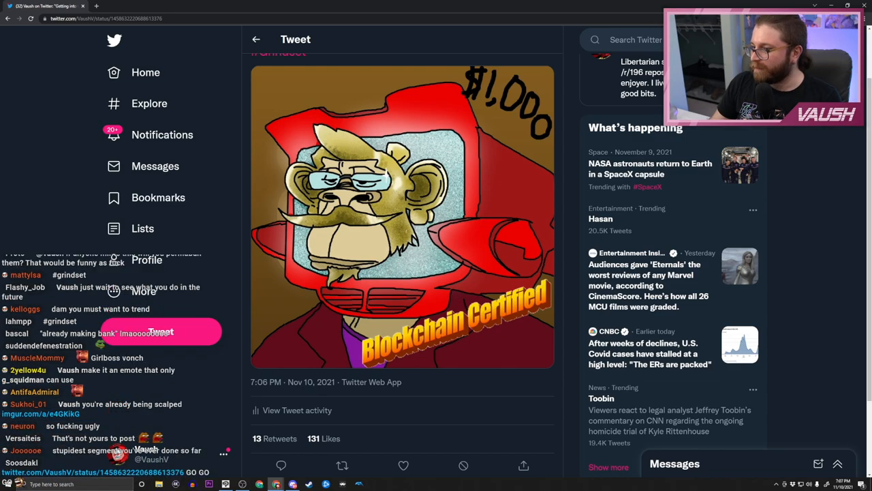
scroll(down, 3)
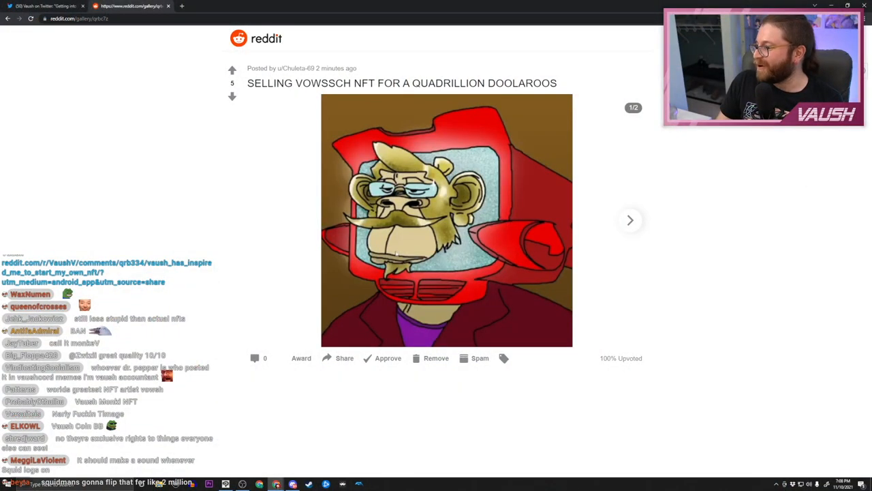
Scroll through the Reddit post, then return to the Twitter thread showing 45 retweets and 444 likes
scroll(down, 3)
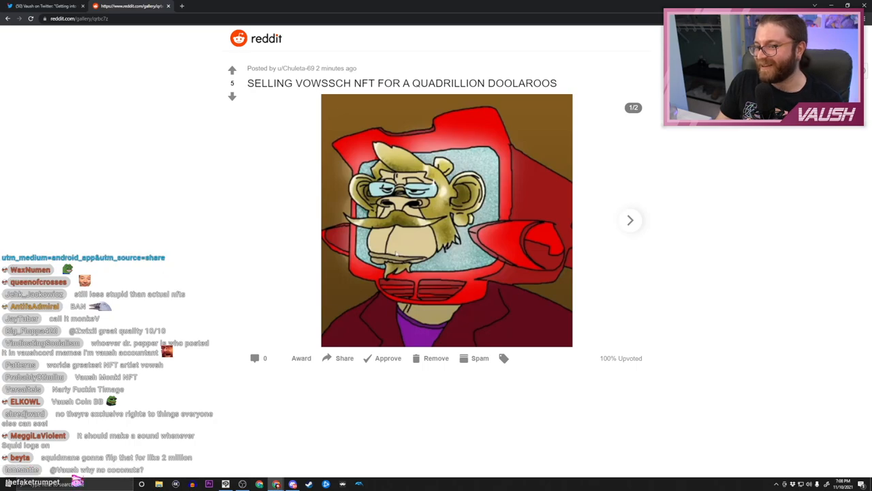
scroll(down, 3)
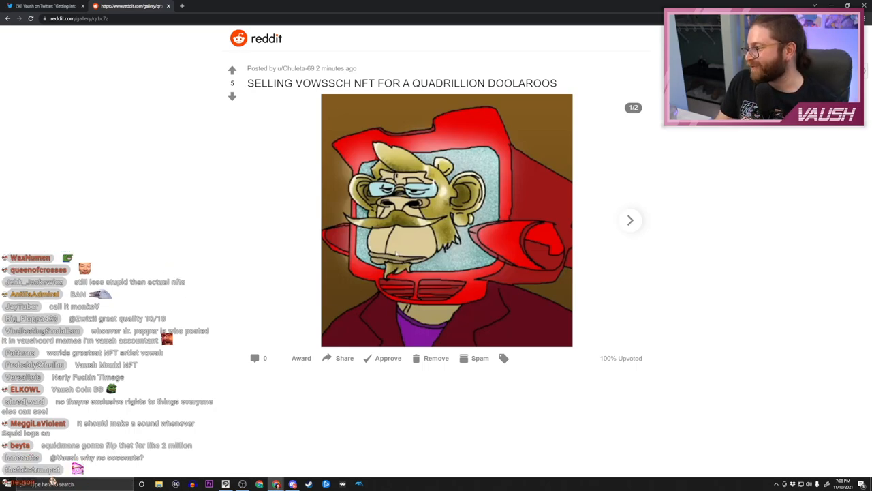
scroll(down, 3)
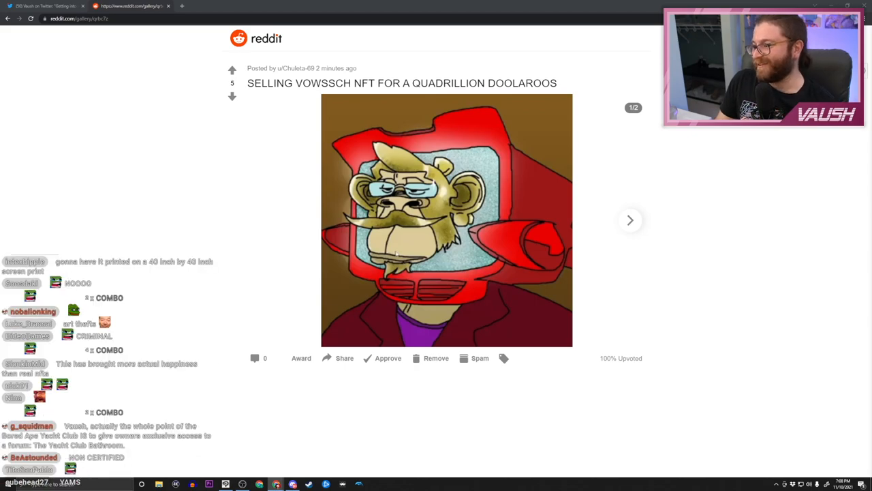
scroll(down, 3)
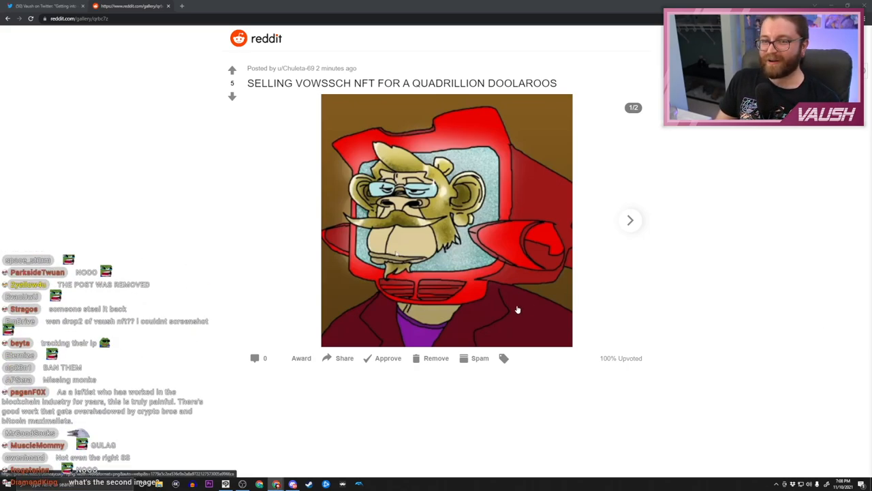
scroll(down, 3)
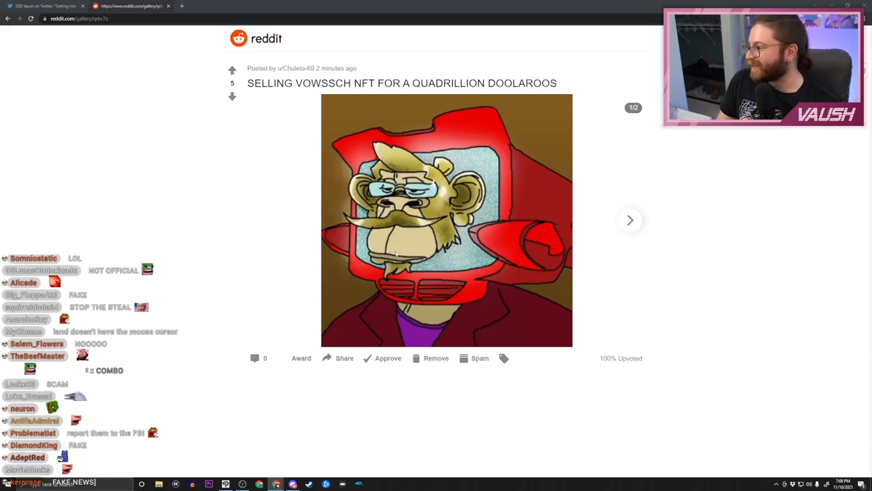
click(41, 6)
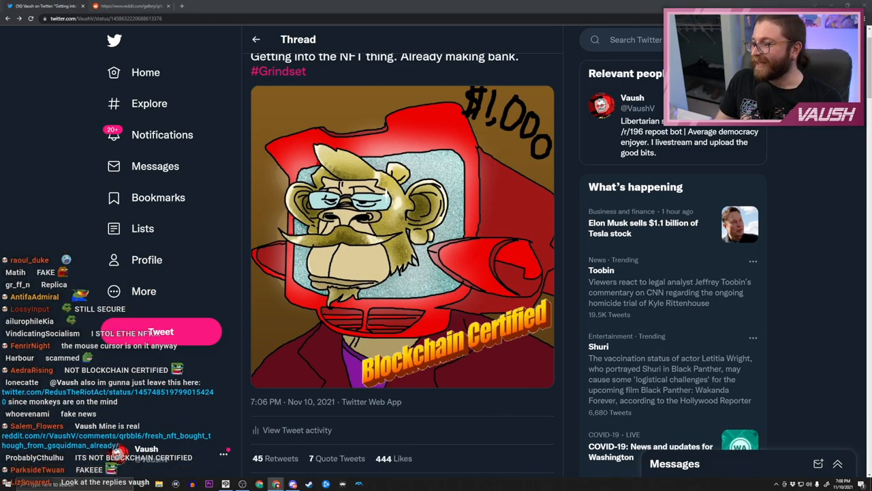
scroll(down, 3)
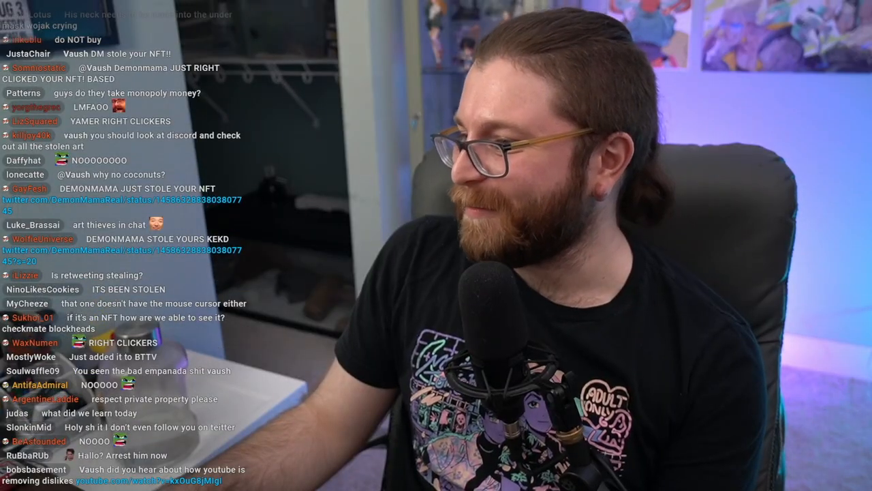
Open the Discord #stream-discussion channel where members post copies of the monkey
scroll(down, 3)
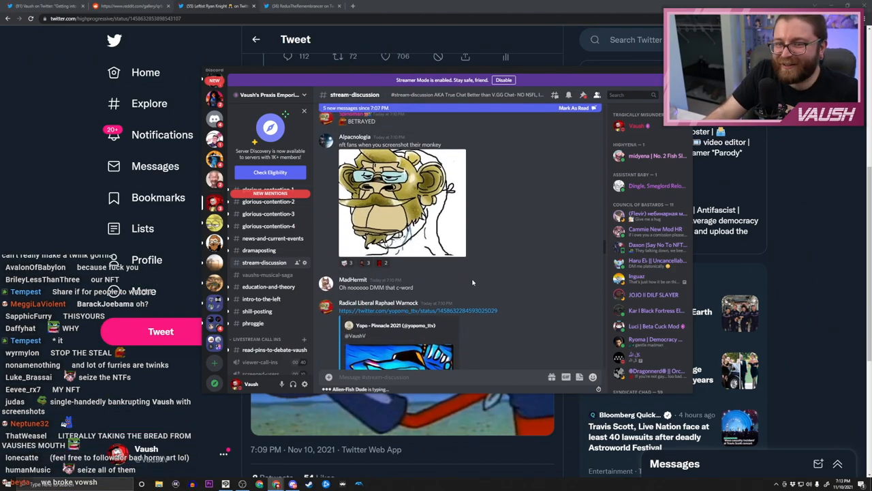
scroll(down, 3)
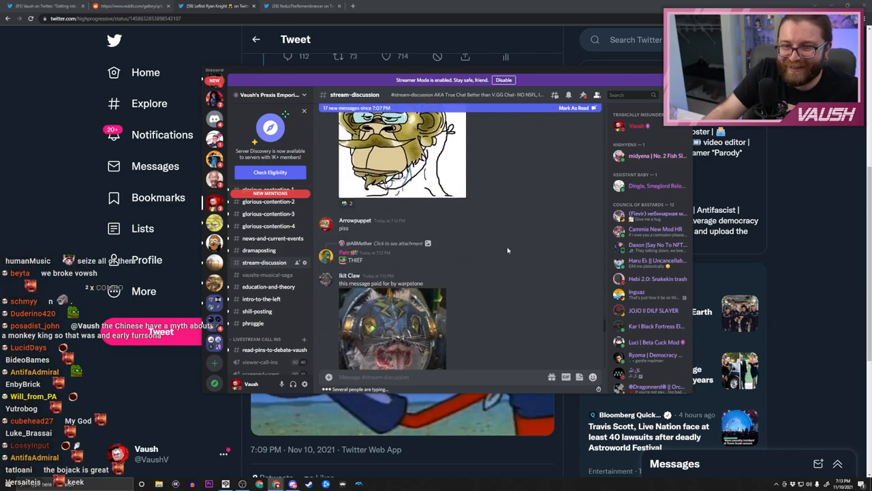
scroll(down, 3)
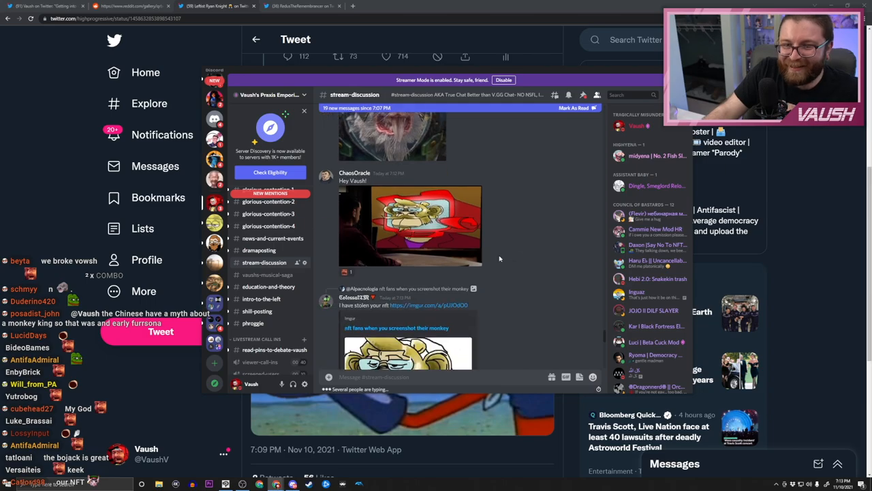